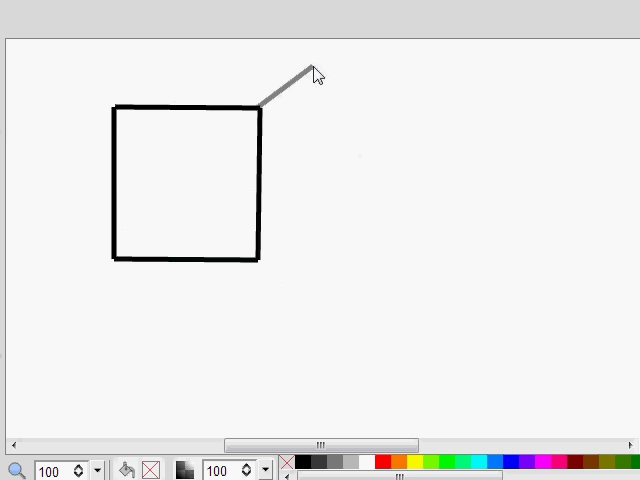
- Draw the back edges from the square's corners to form the cube's top and right faces
drag(318, 62, 318, 220)
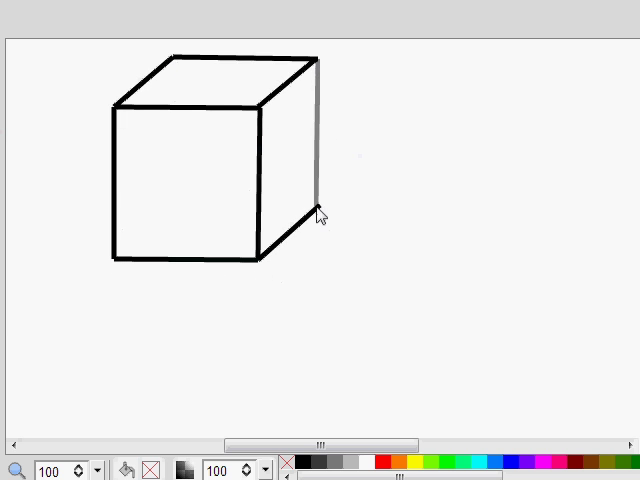